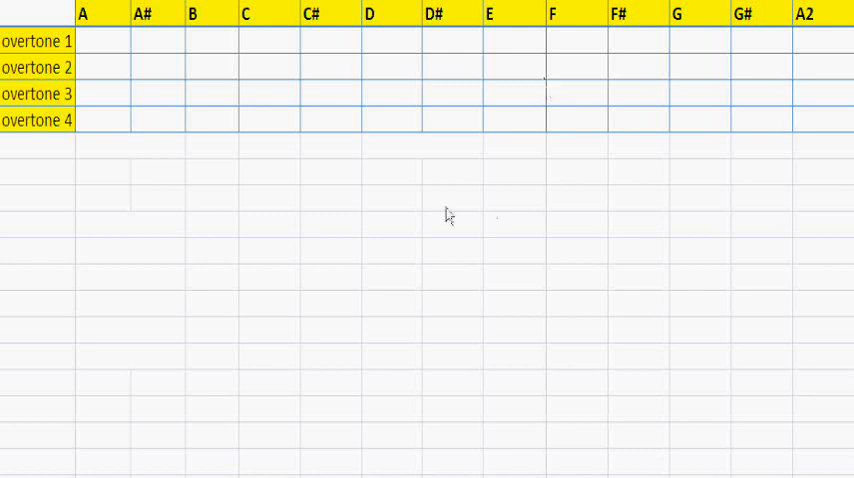
pyautogui.moveTo(435, 207)
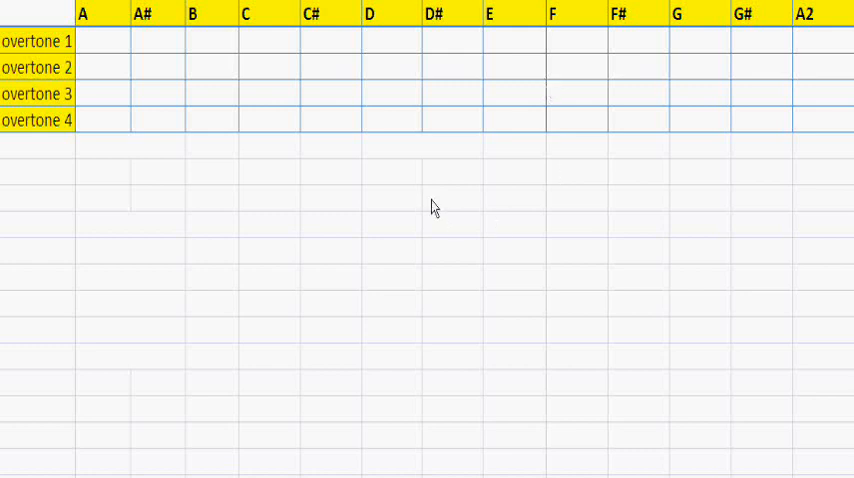
pyautogui.moveTo(545, 285)
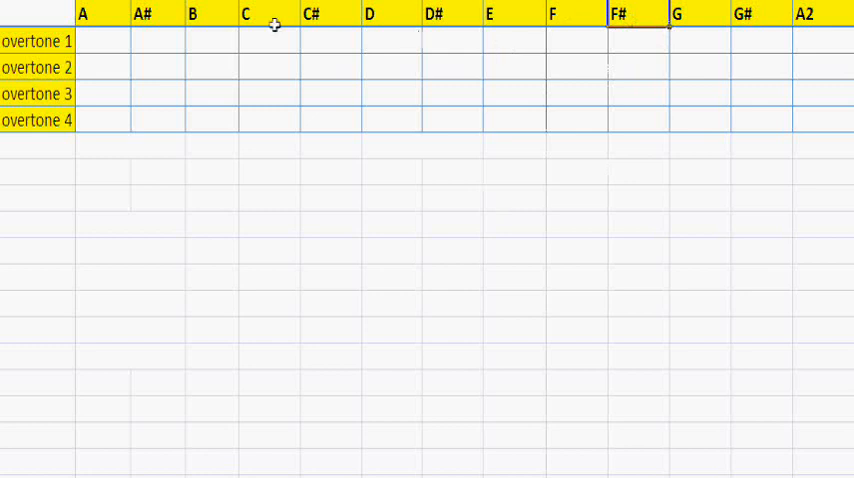
pyautogui.moveTo(261, 57)
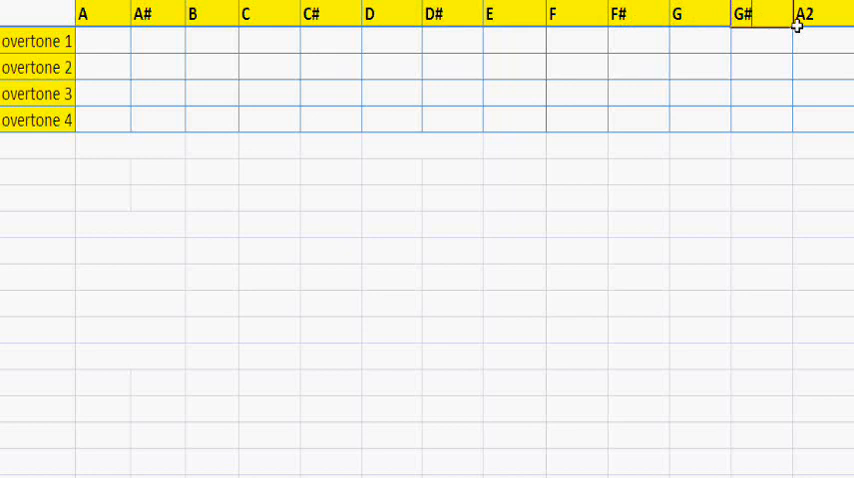
# Enter 440.00 as A2's overtone 1 frequency.
pyautogui.click(822, 67)
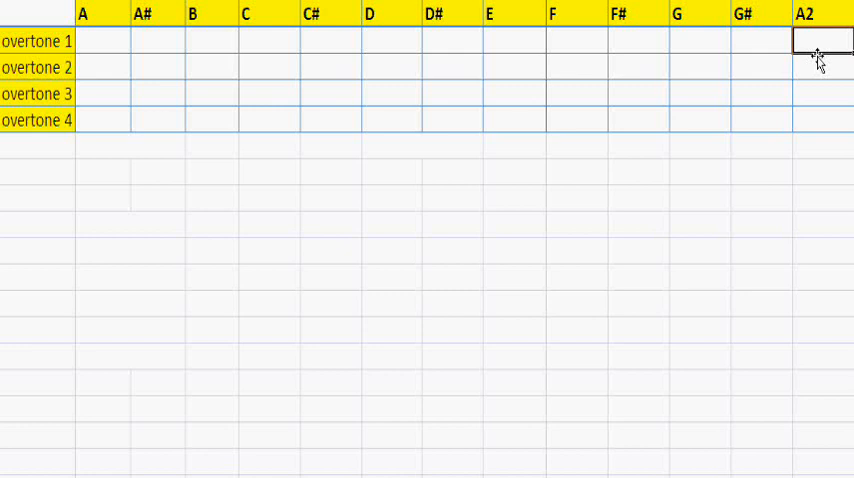
pyautogui.click(391, 41)
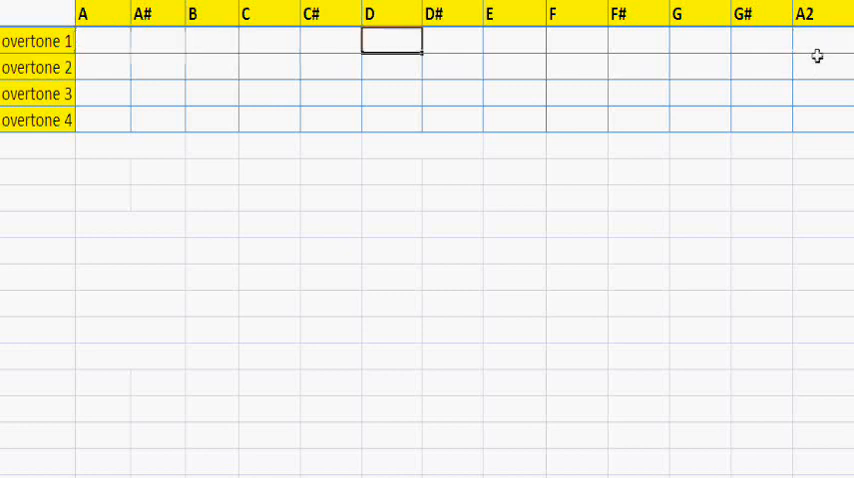
pyautogui.click(822, 40)
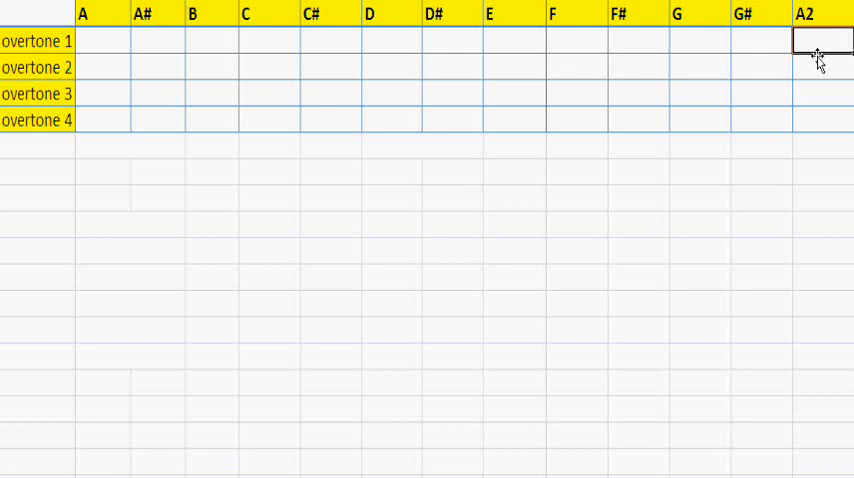
pyautogui.write('440.00')
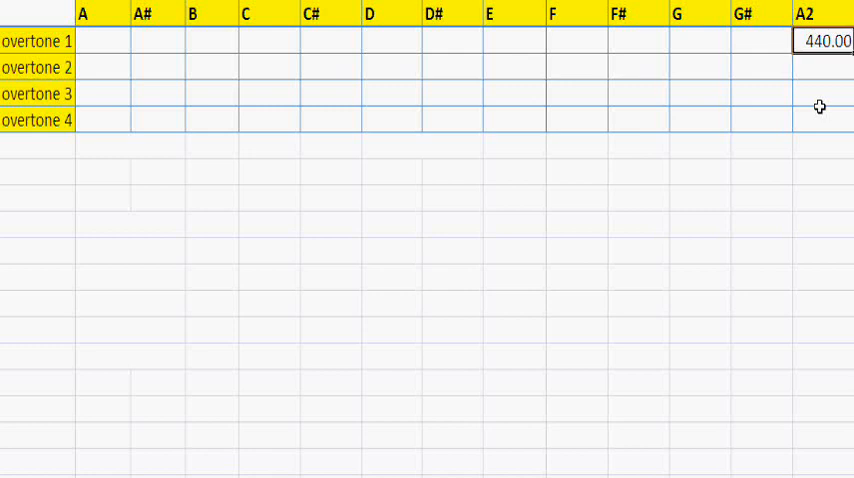
# Enter 220.00 as A's overtone 1 frequency.
pyautogui.click(577, 40)
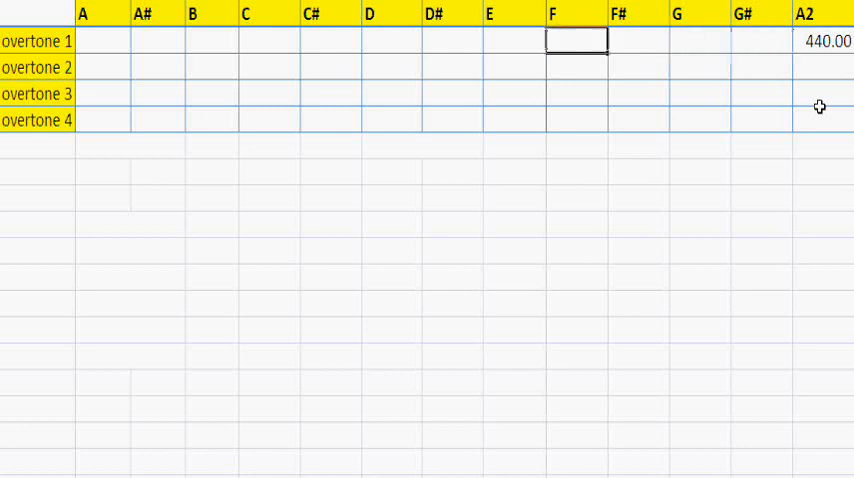
pyautogui.click(100, 41)
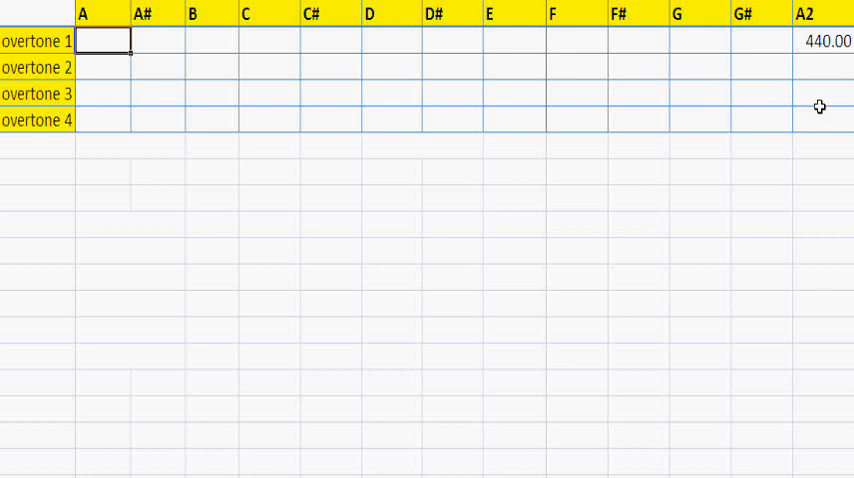
pyautogui.write('220.00')
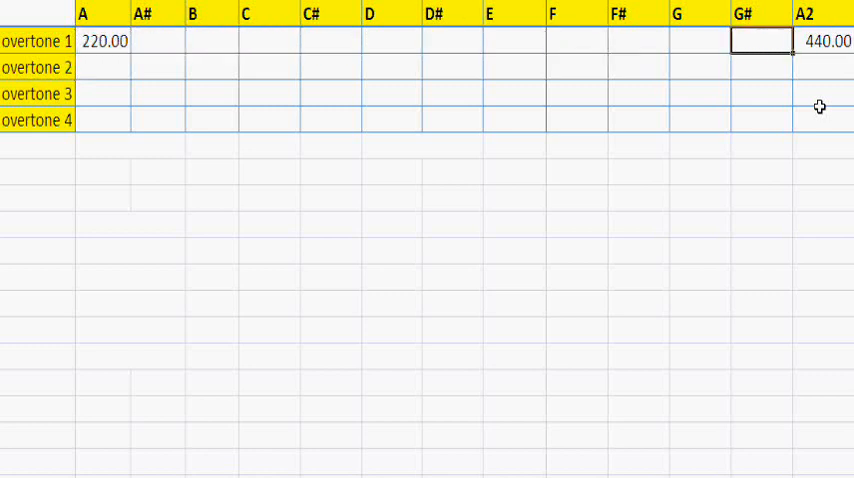
pyautogui.click(211, 41)
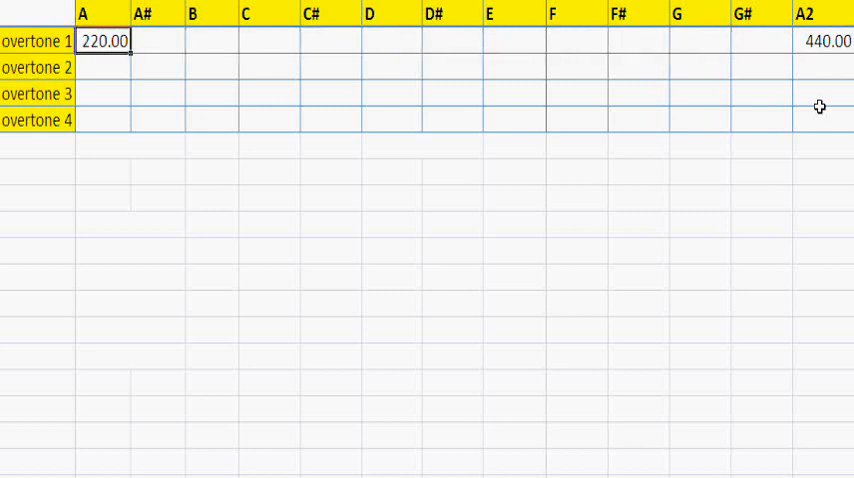
pyautogui.click(514, 41)
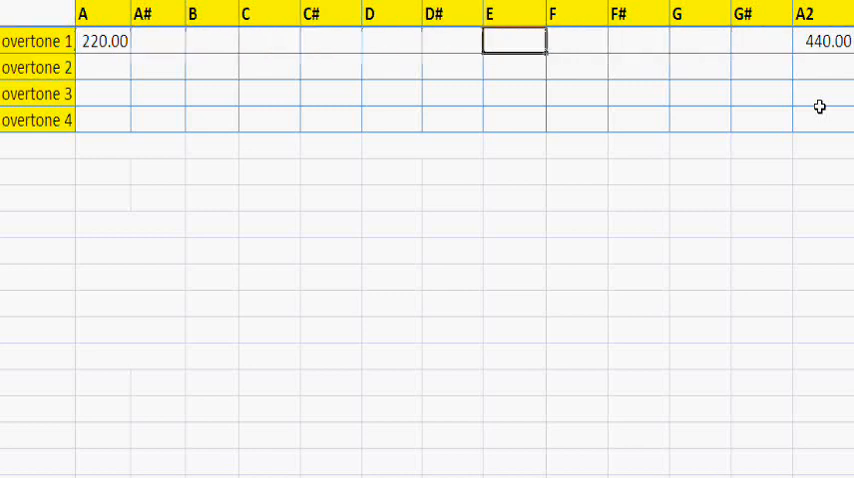
pyautogui.click(104, 41)
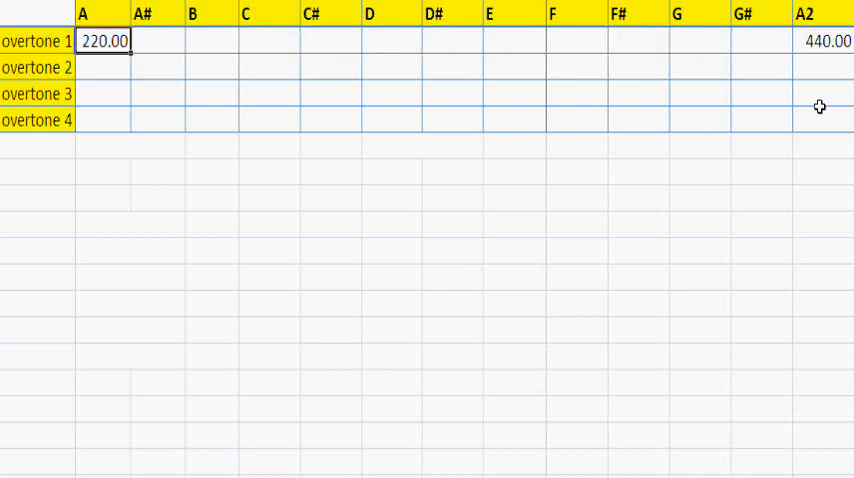
pyautogui.click(827, 41)
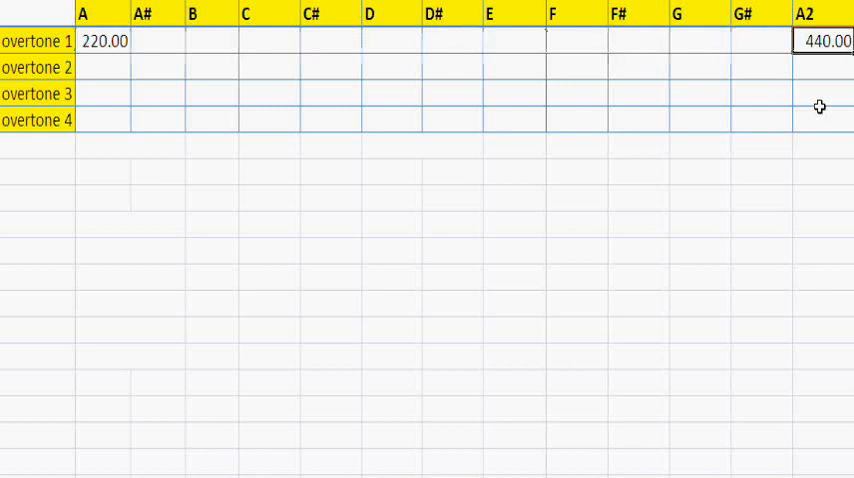
# Enter =2^(1/12)*B2 under A# and fill it across the row through G#.
pyautogui.click(156, 41)
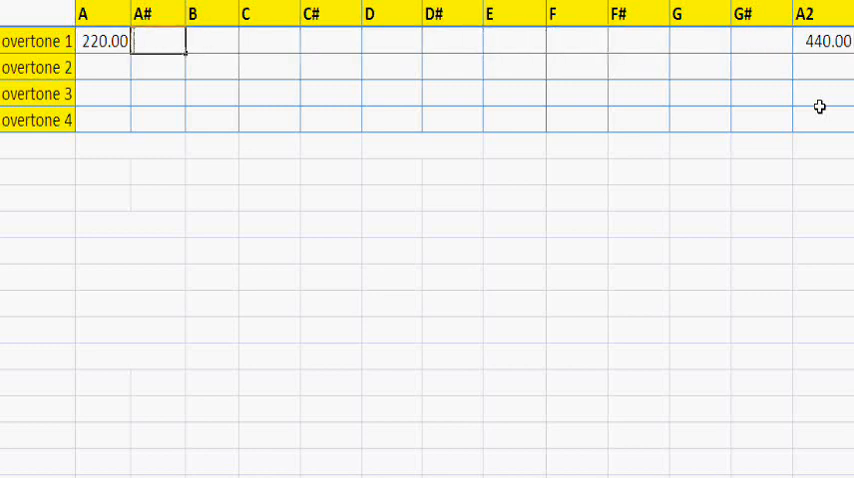
pyautogui.write('=2')
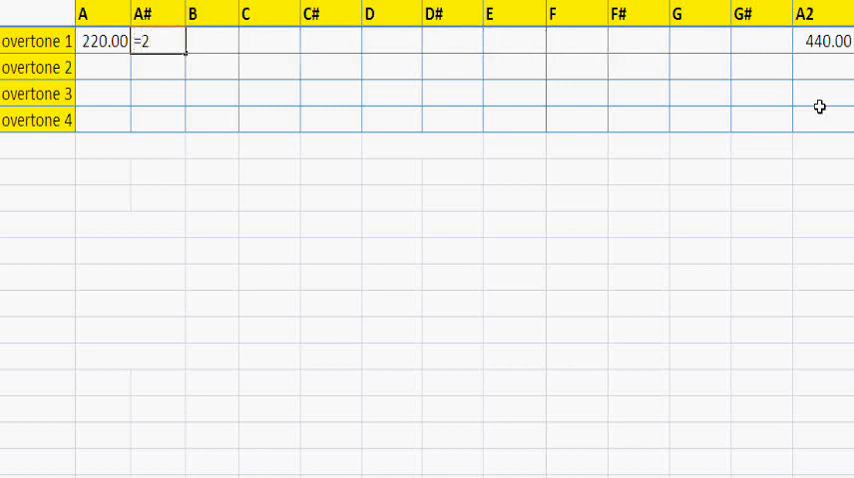
pyautogui.write('^(1')
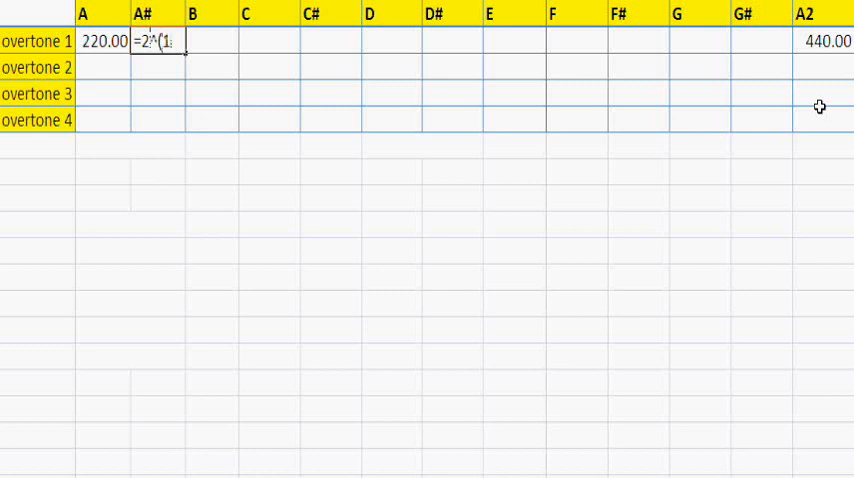
pyautogui.write('/12)')
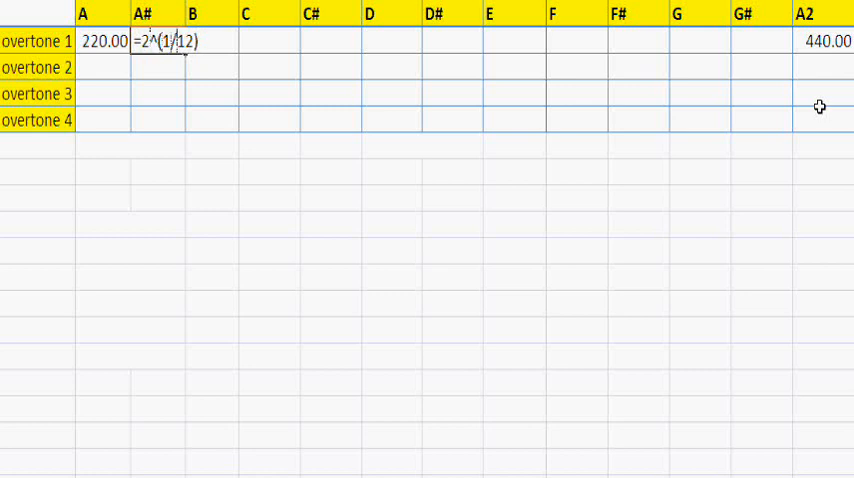
pyautogui.write('*')
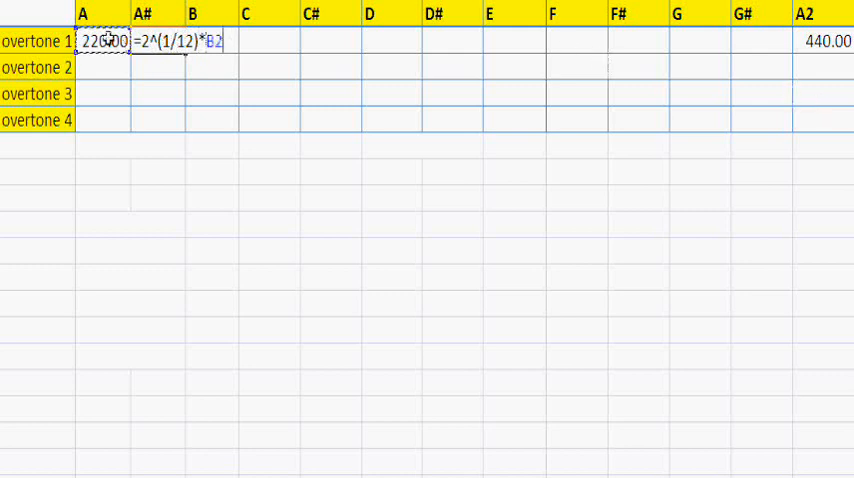
pyautogui.press('Enter')
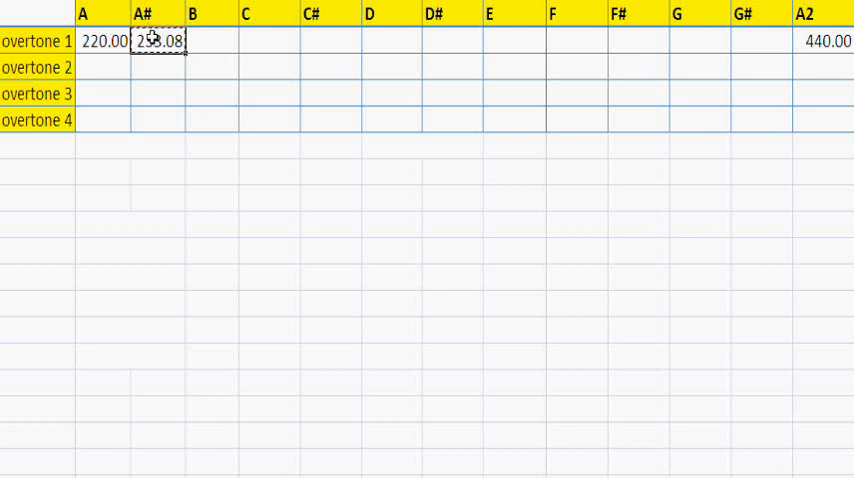
pyautogui.write('246.94')
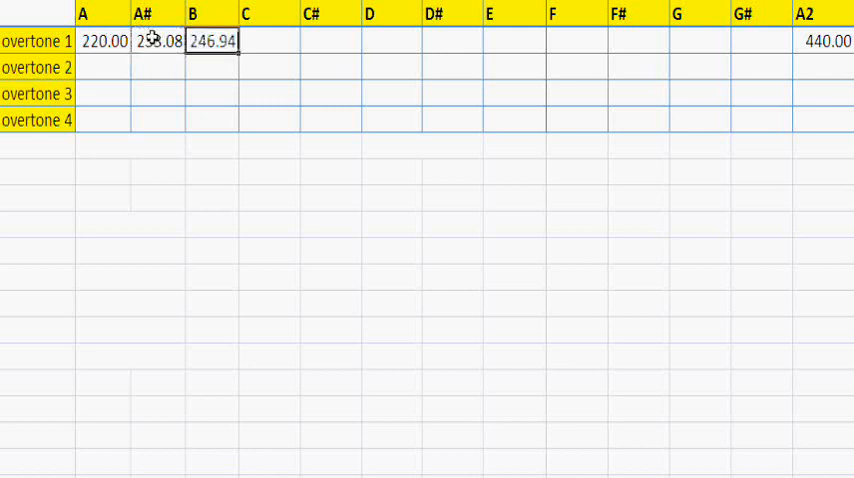
pyautogui.moveTo(245, 41); pyautogui.dragTo(730, 41)
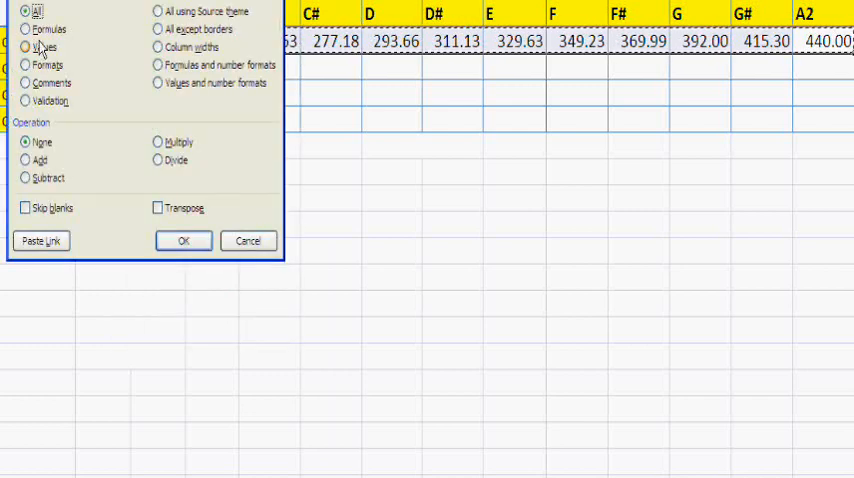
# Paste the overtone 1 row back as plain values only.
pyautogui.click(183, 240)
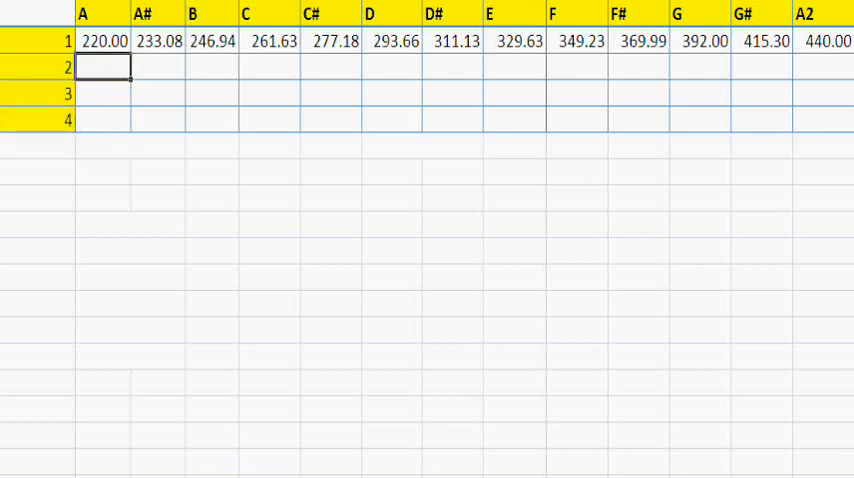
# Enter the ×2, ×3 and ×4 overtone formulas for A in rows 2–4.
pyautogui.write('=')
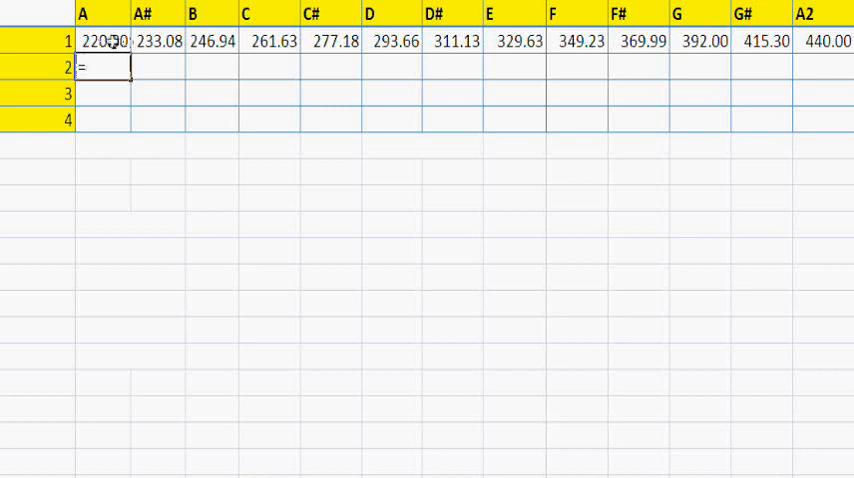
pyautogui.write('B2')
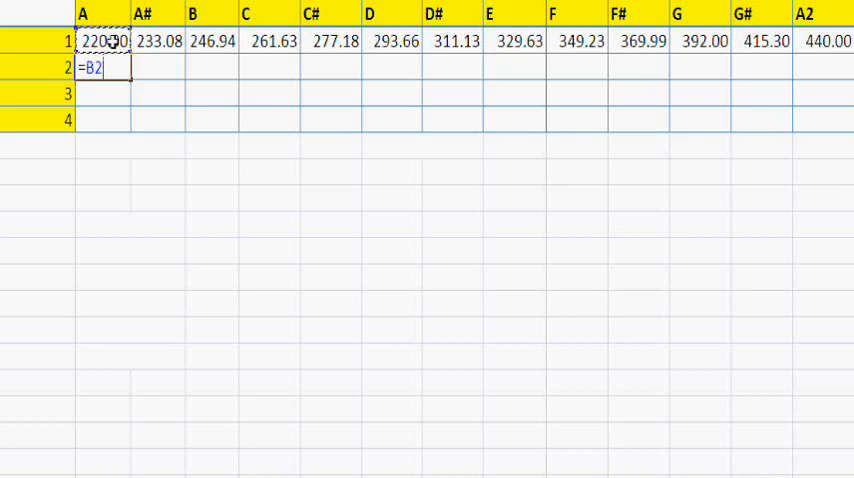
pyautogui.write('*')
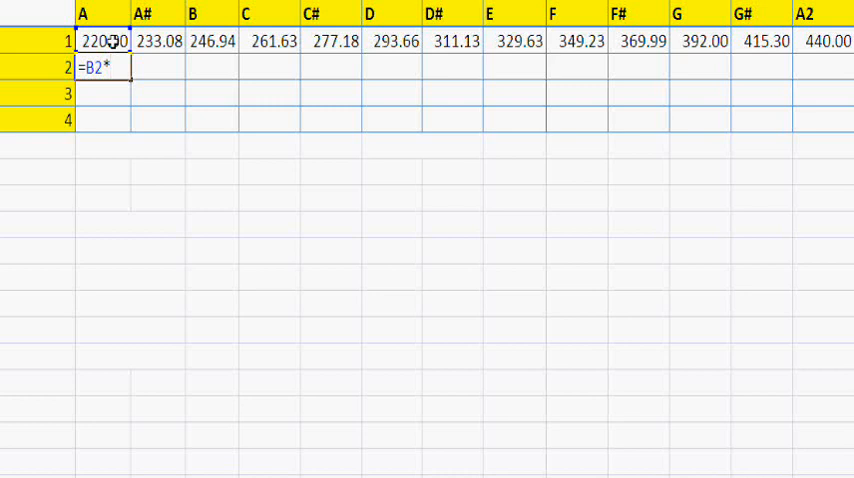
pyautogui.write('B2')
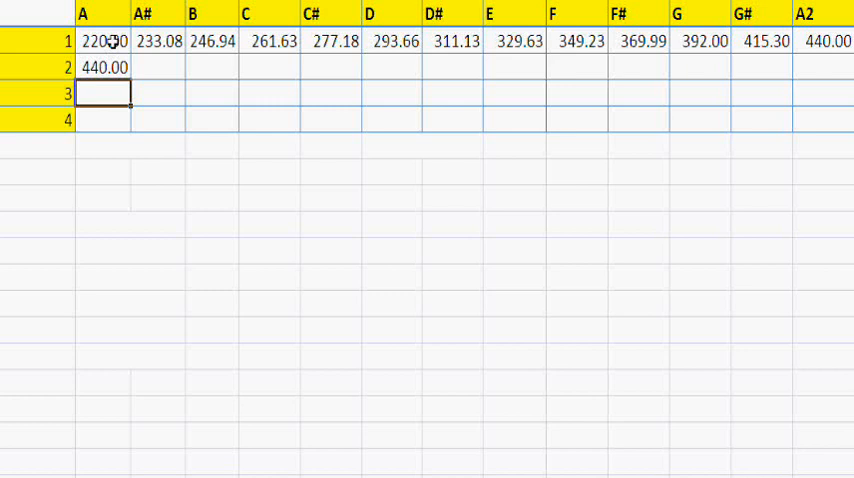
pyautogui.write('=')
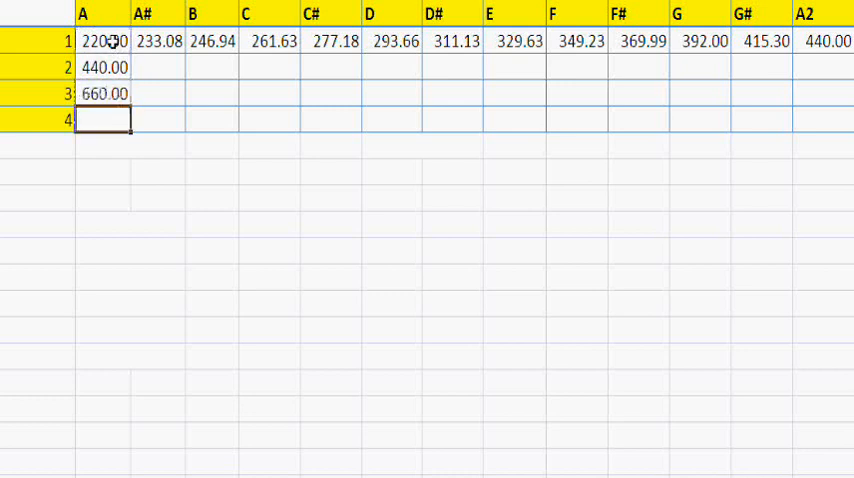
pyautogui.write('880.00')
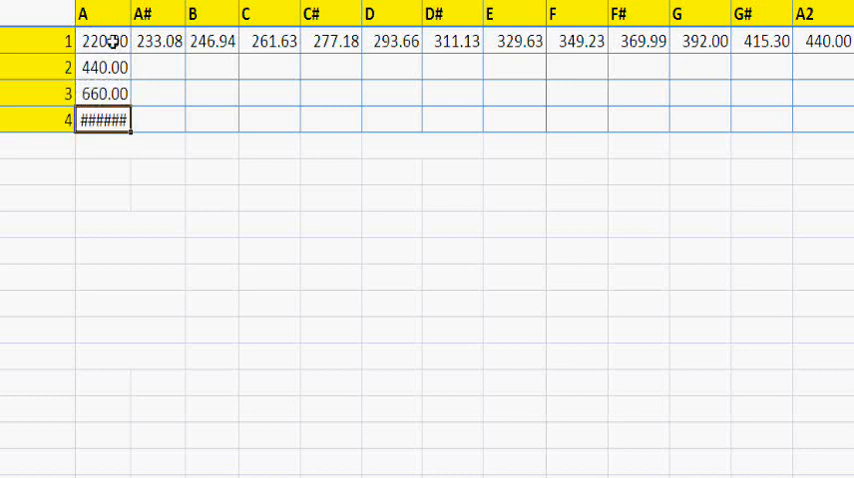
pyautogui.write('=B3*4')
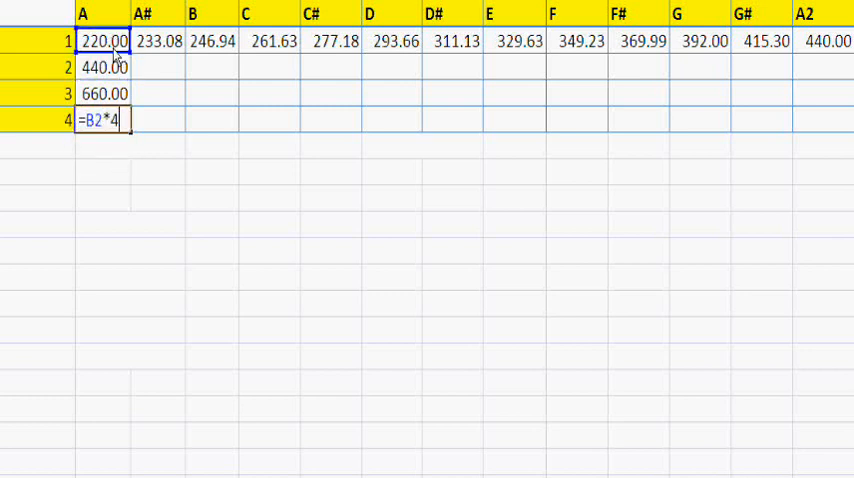
pyautogui.press('enter')
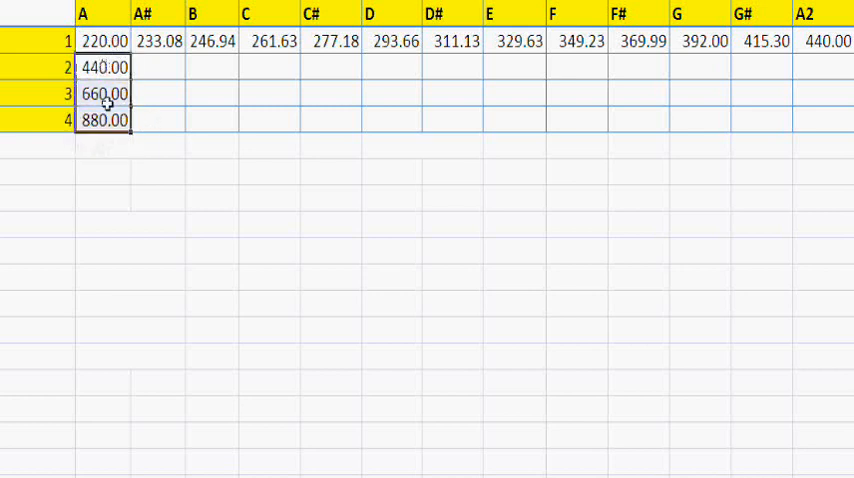
# Bold the base frequency row and fill the overtone formulas across all notes.
pyautogui.click(104, 41)
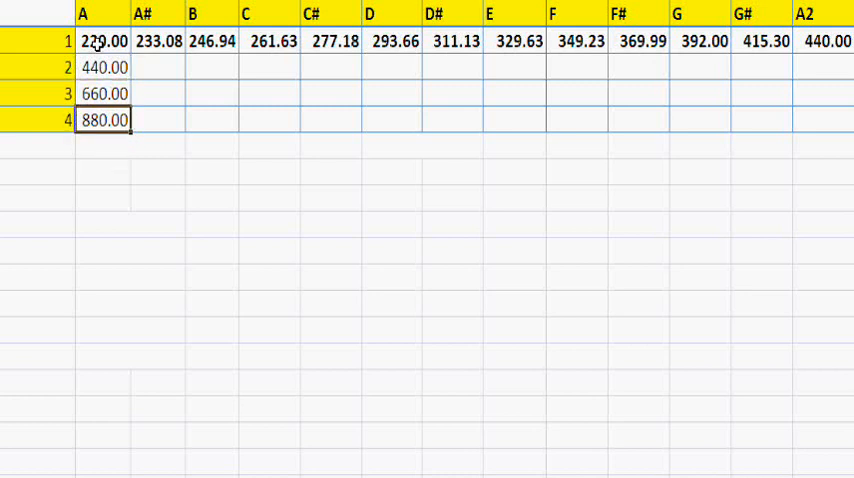
pyautogui.click(104, 93)
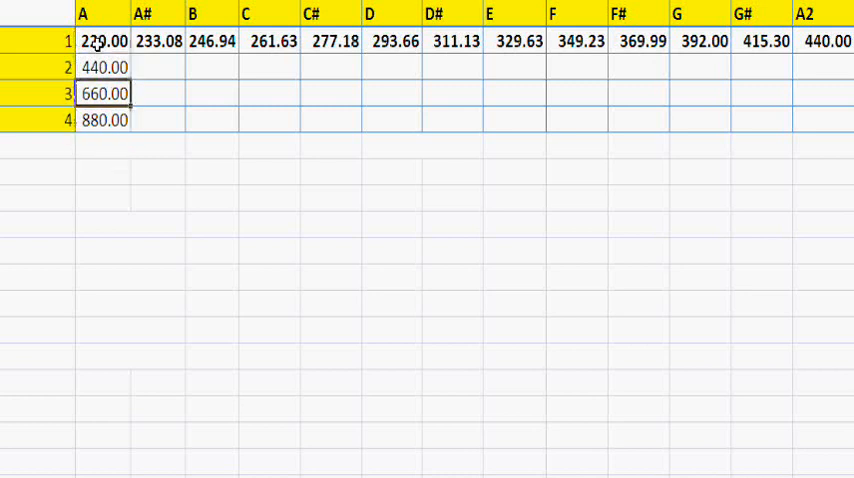
pyautogui.click(157, 67)
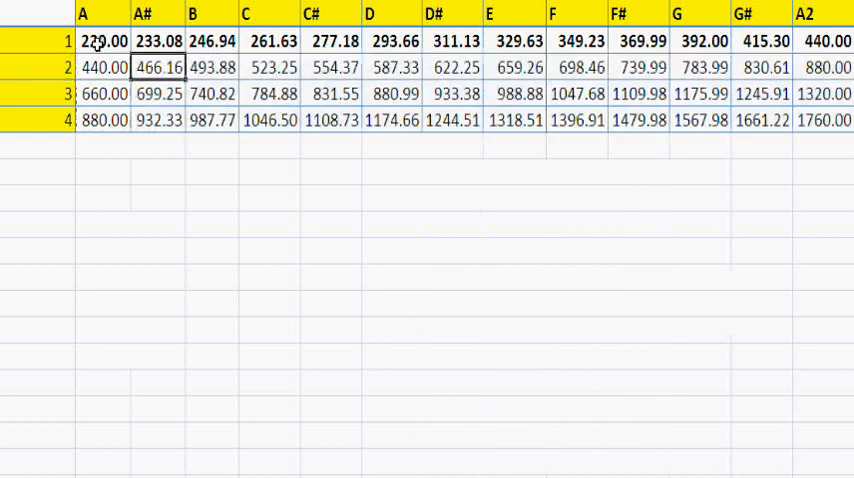
pyautogui.click(828, 67)
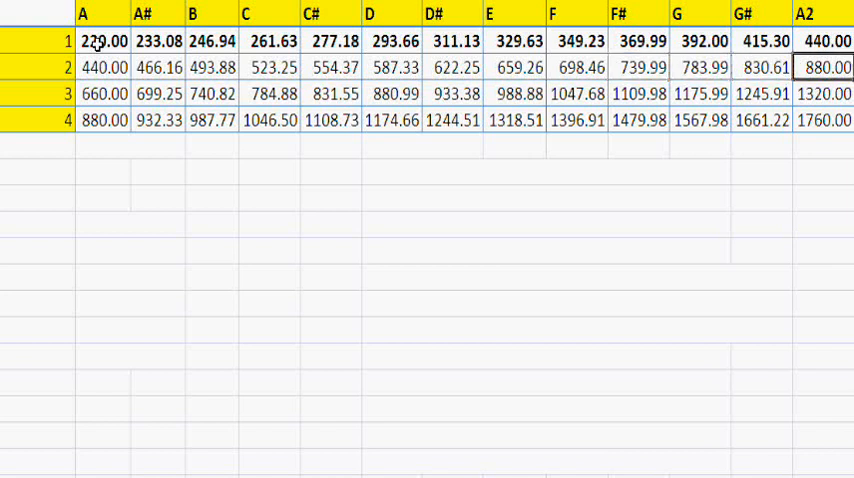
pyautogui.click(157, 93)
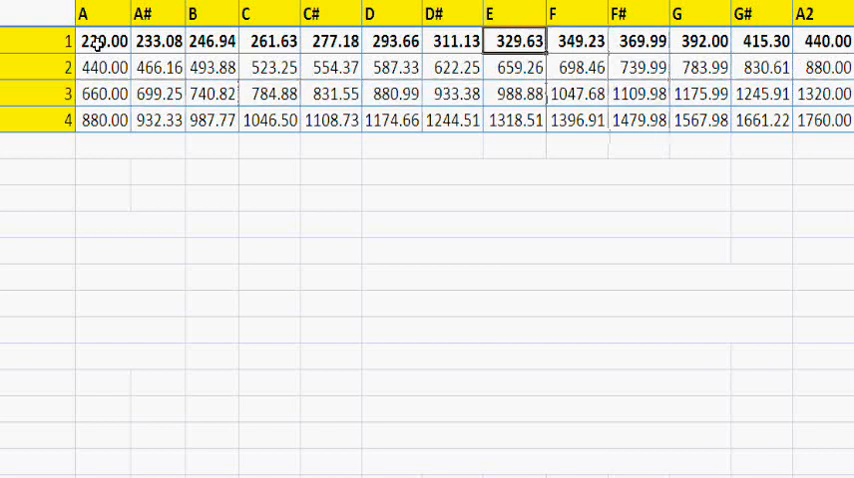
pyautogui.click(703, 41)
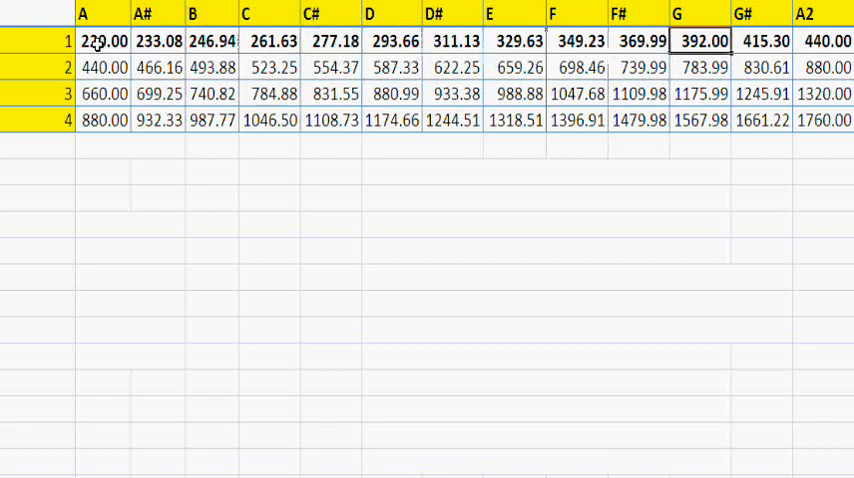
pyautogui.click(826, 41)
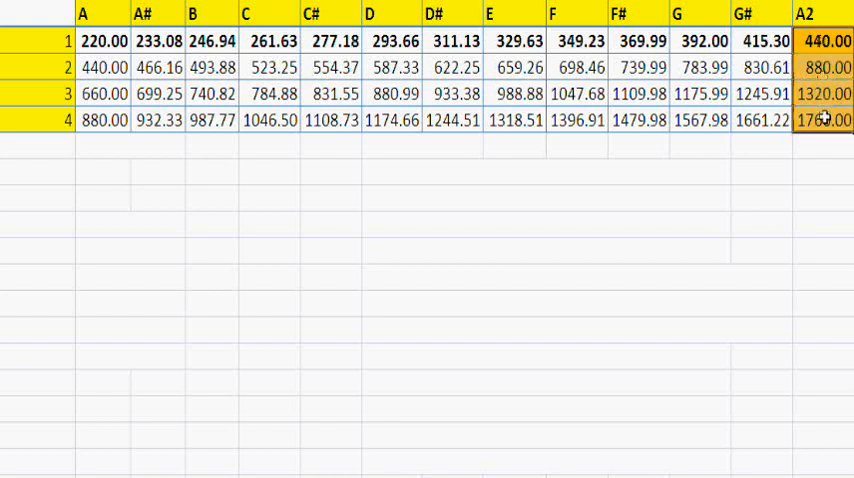
# Fill A2's 440.00–1760.00 column cells with orange.
pyautogui.click(828, 41)
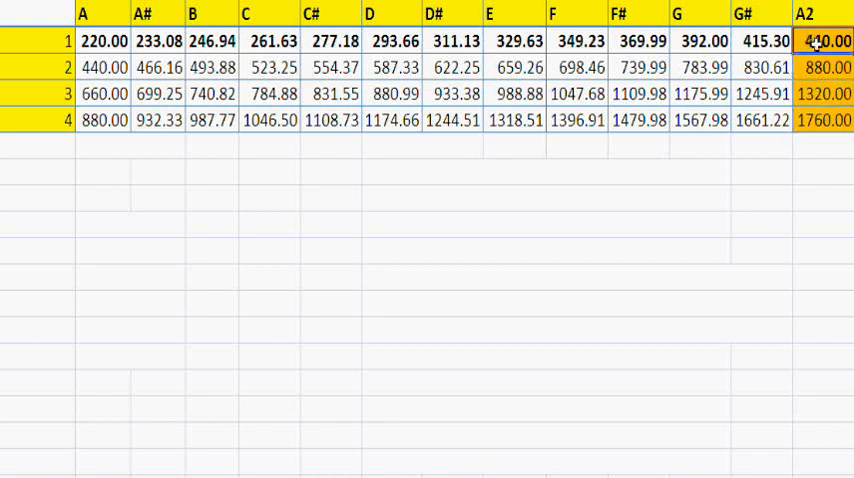
pyautogui.moveTo(820, 41)
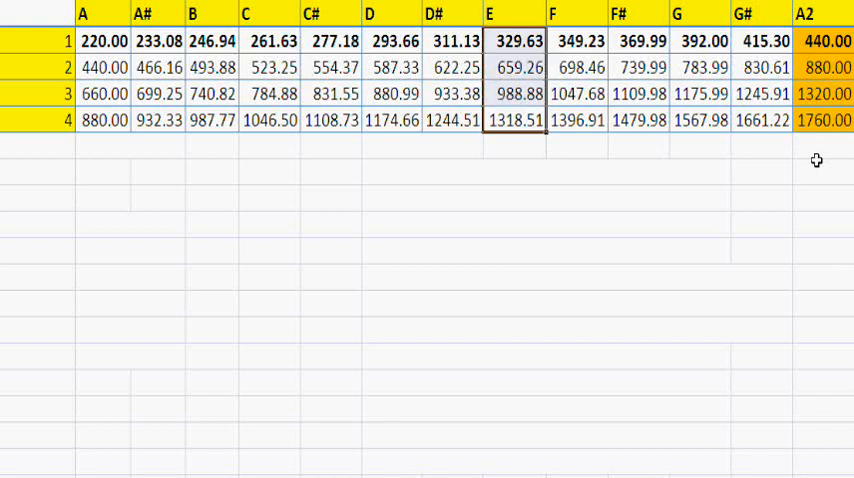
# Shade the E column orange and make 1318.51 and 1320.00 red and bold.
pyautogui.click(517, 120)
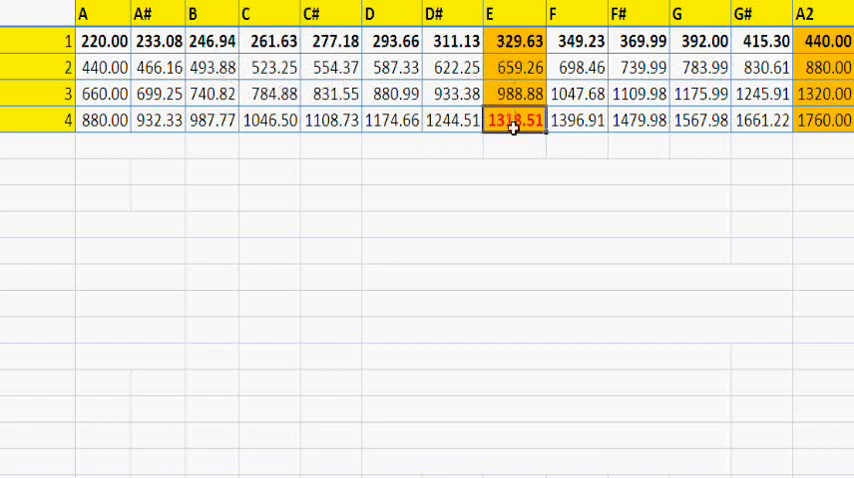
pyautogui.click(516, 41)
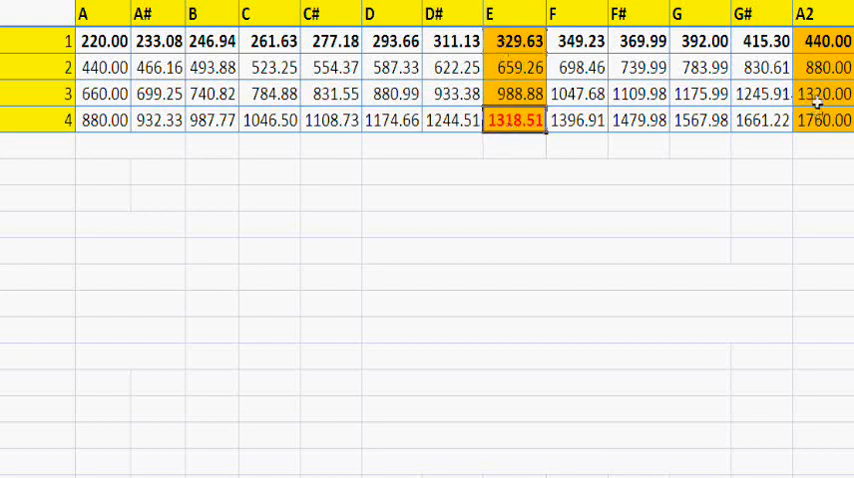
pyautogui.click(826, 94)
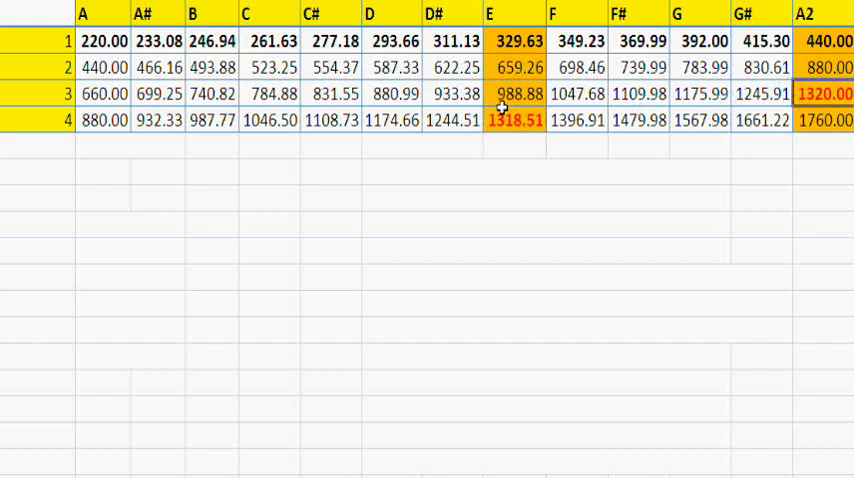
pyautogui.moveTo(516, 149)
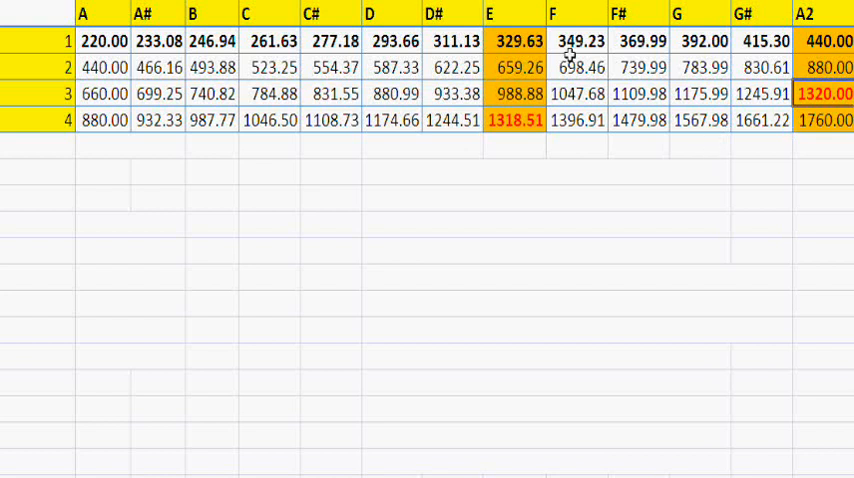
pyautogui.click(516, 120)
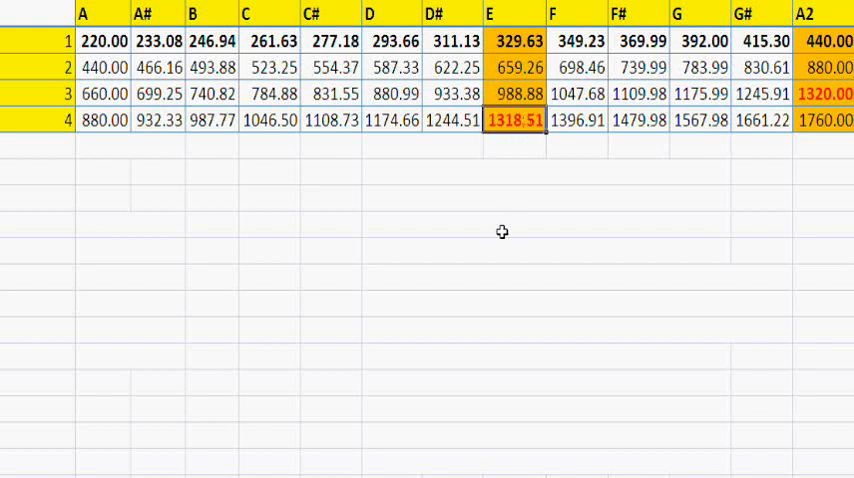
pyautogui.write('1320.00')
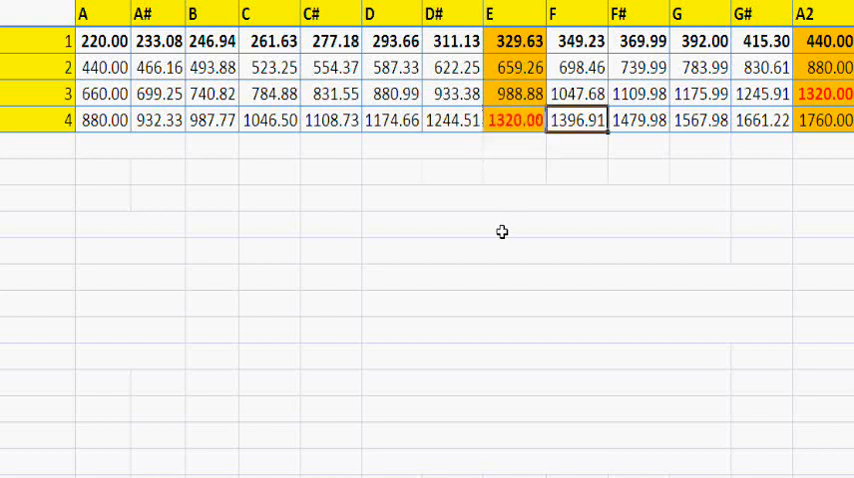
pyautogui.click(518, 94)
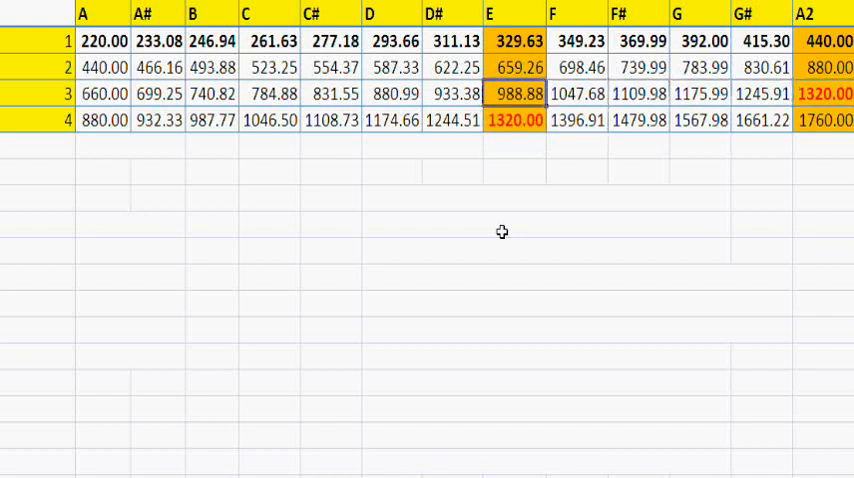
pyautogui.click(517, 41)
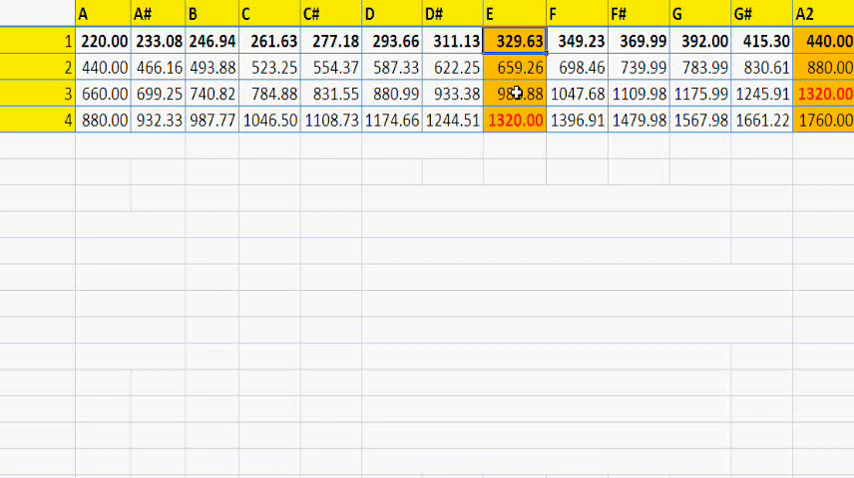
# Change E's base frequency to 330, giving overtones 660, 990 and 1320.
pyautogui.click(272, 41)
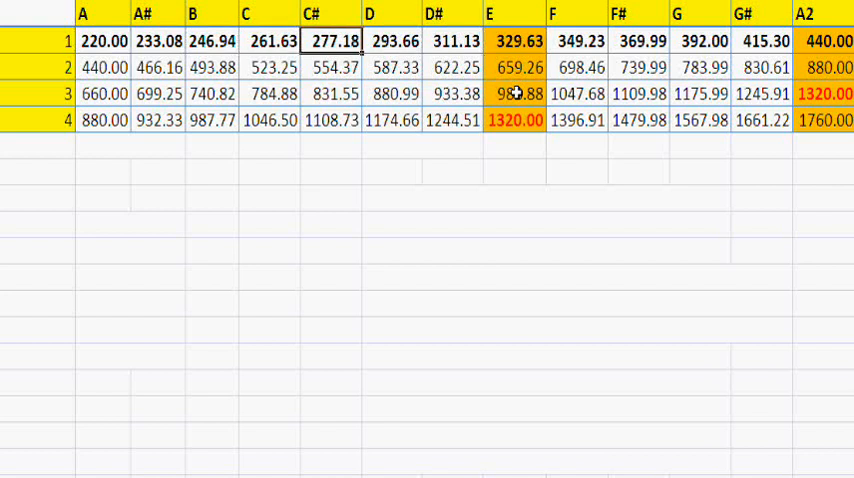
pyautogui.click(518, 41)
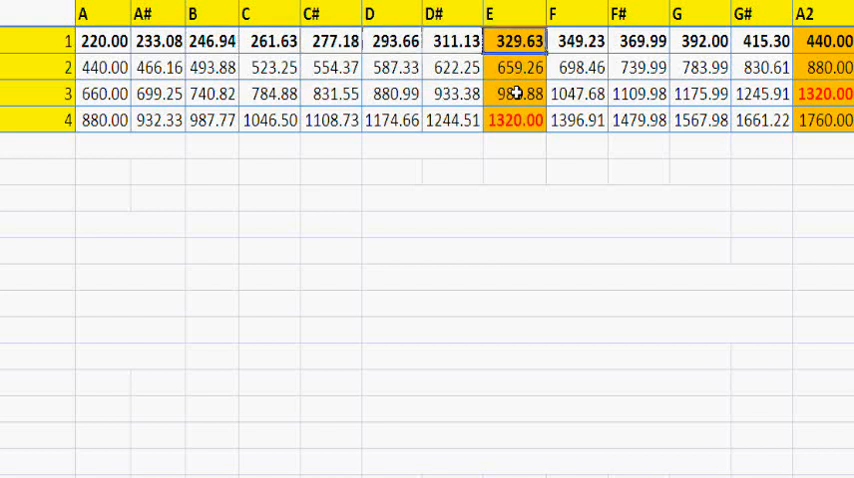
pyautogui.click(580, 41)
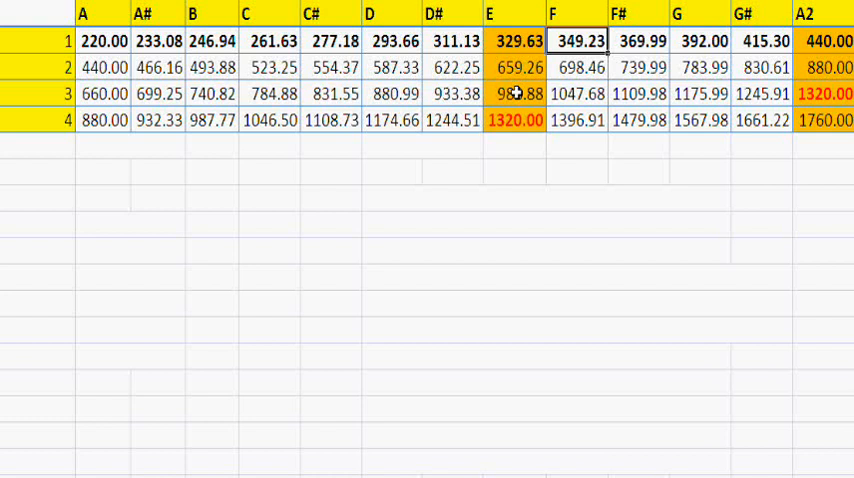
pyautogui.click(518, 67)
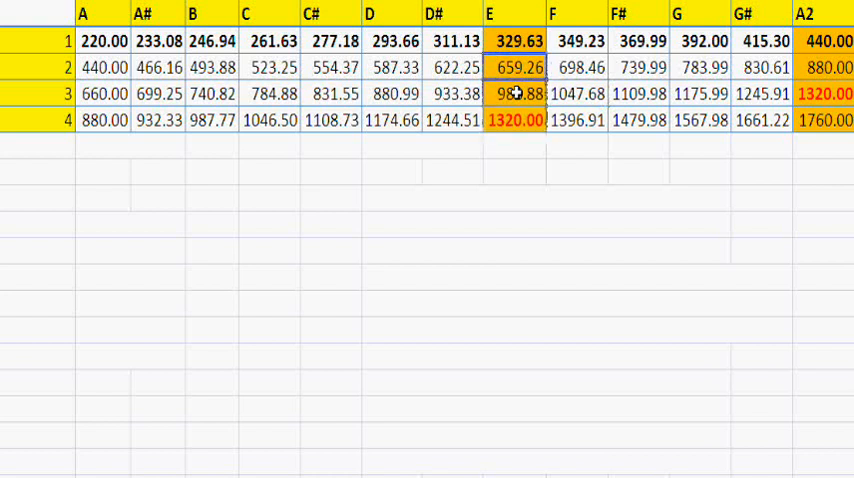
pyautogui.click(577, 120)
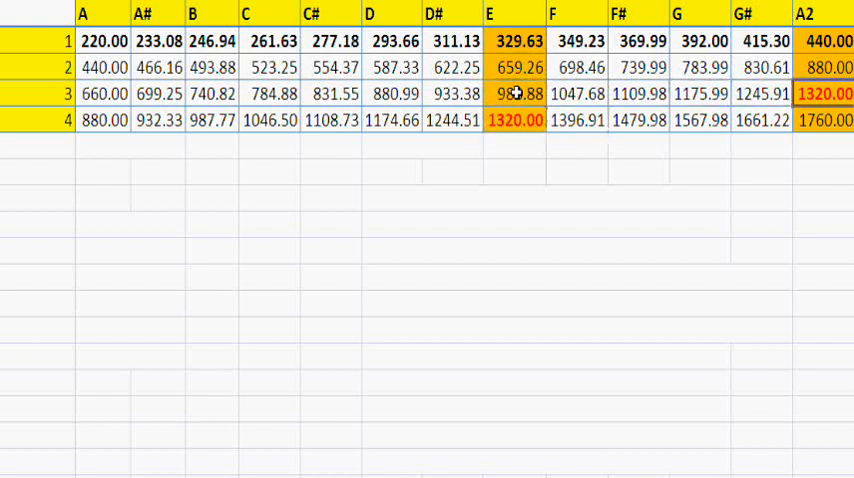
pyautogui.click(576, 93)
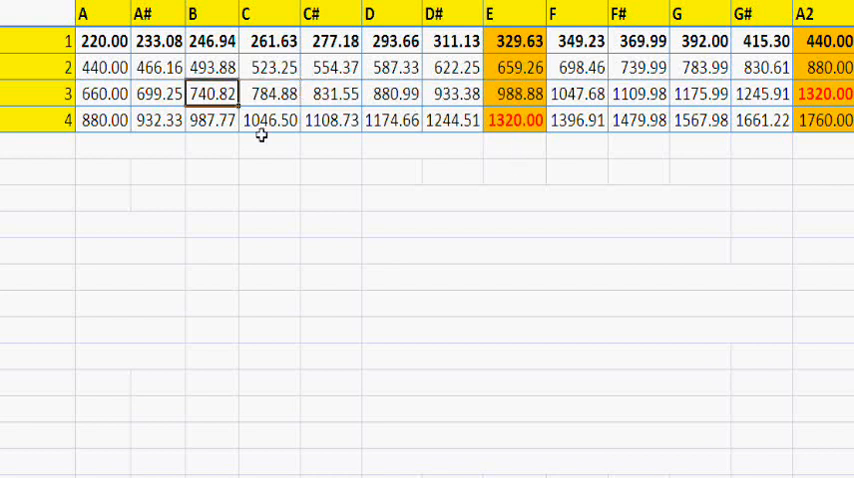
pyautogui.moveTo(223, 120)
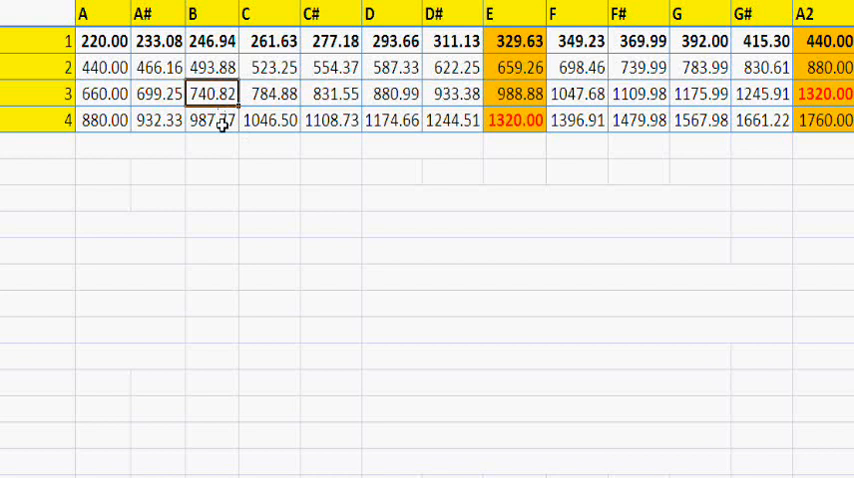
pyautogui.click(211, 120)
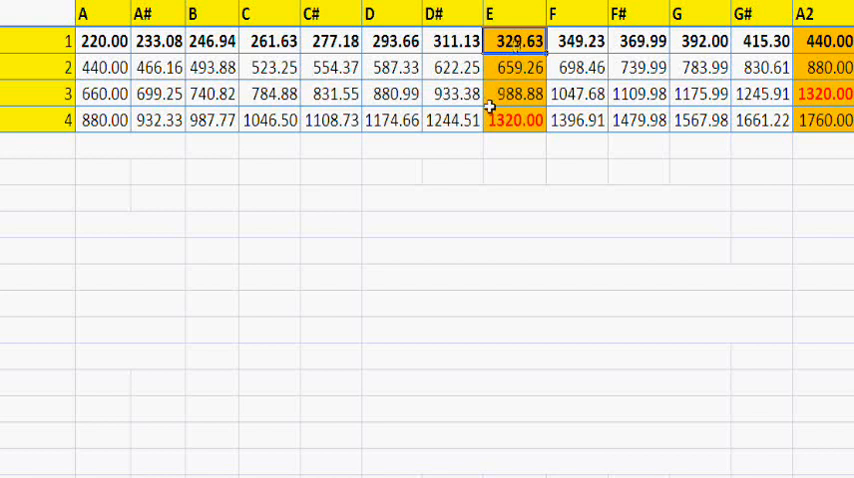
pyautogui.click(517, 93)
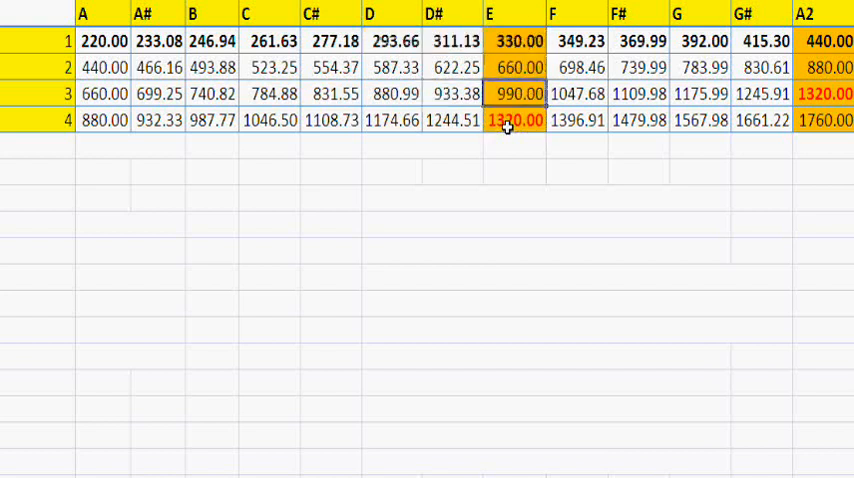
pyautogui.click(212, 120)
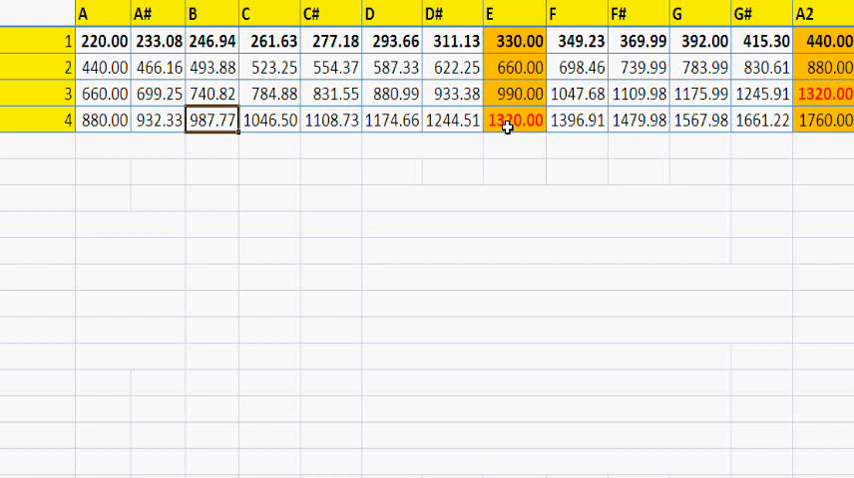
# Set B's fourth overtone equal to E's 990, making B 247.50 Hz.
pyautogui.write('=')
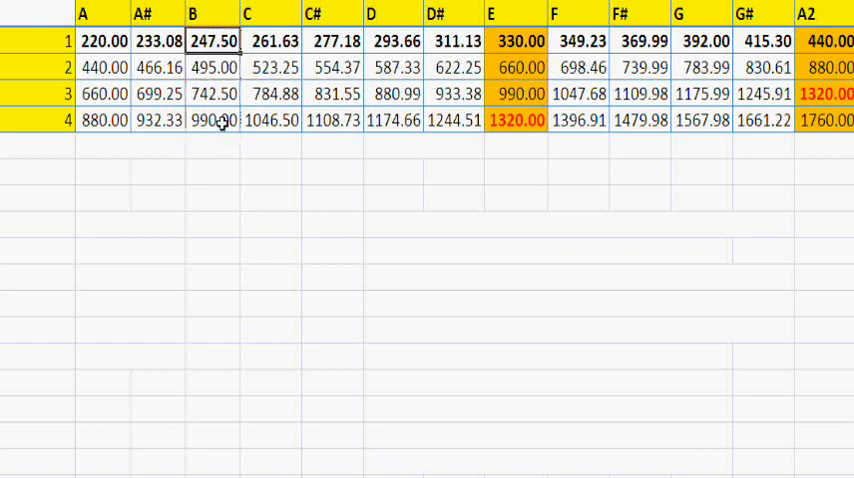
pyautogui.click(518, 41)
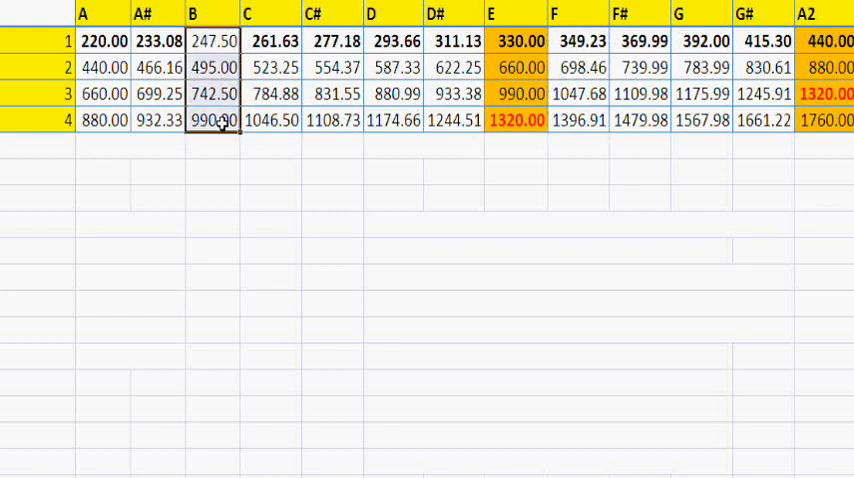
# Undo the edits so B returns to 246.94 and E to 329.63.
pyautogui.click(457, 41)
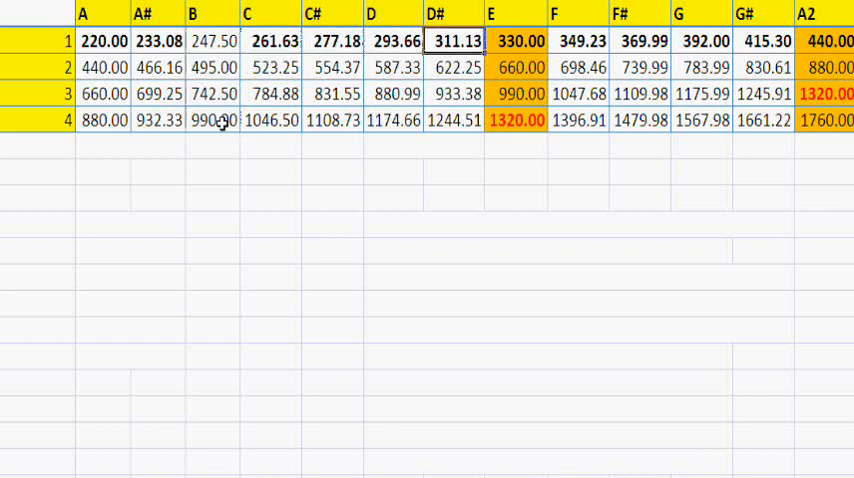
pyautogui.click(453, 120)
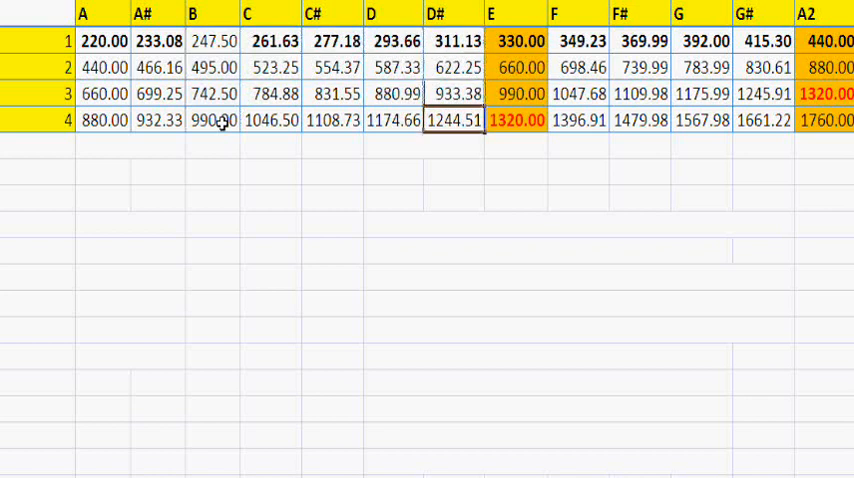
pyautogui.click(275, 67)
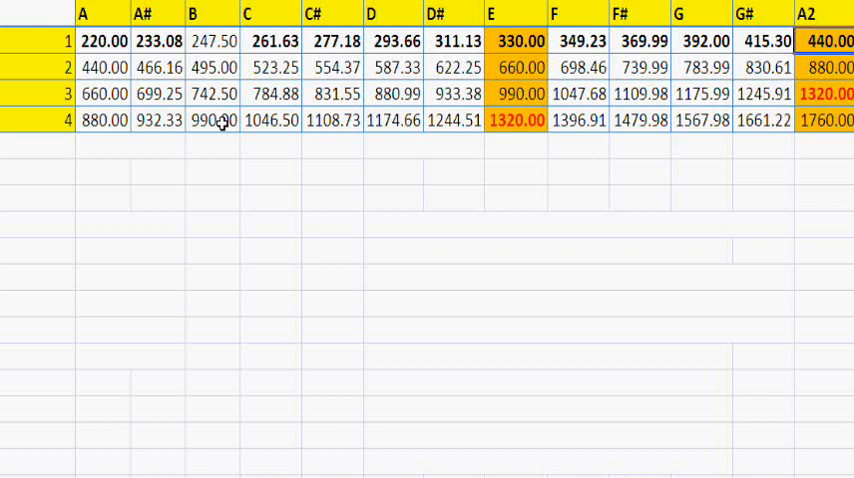
pyautogui.click(274, 41)
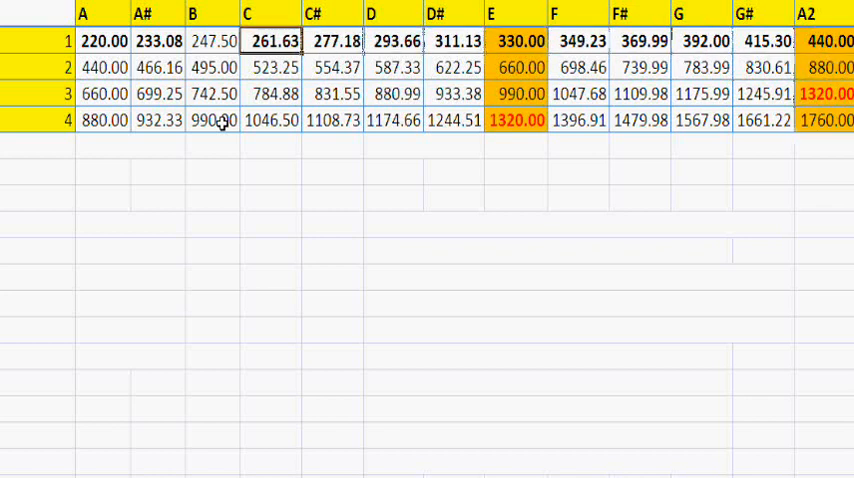
pyautogui.click(518, 41)
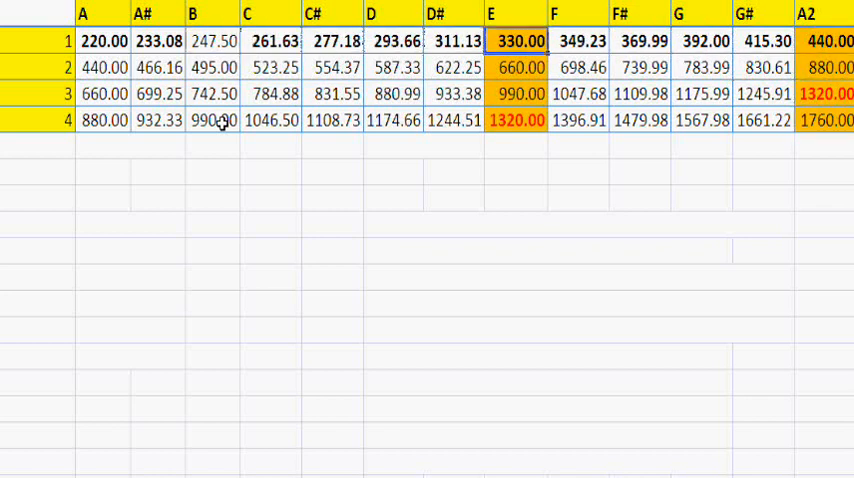
pyautogui.click(213, 120)
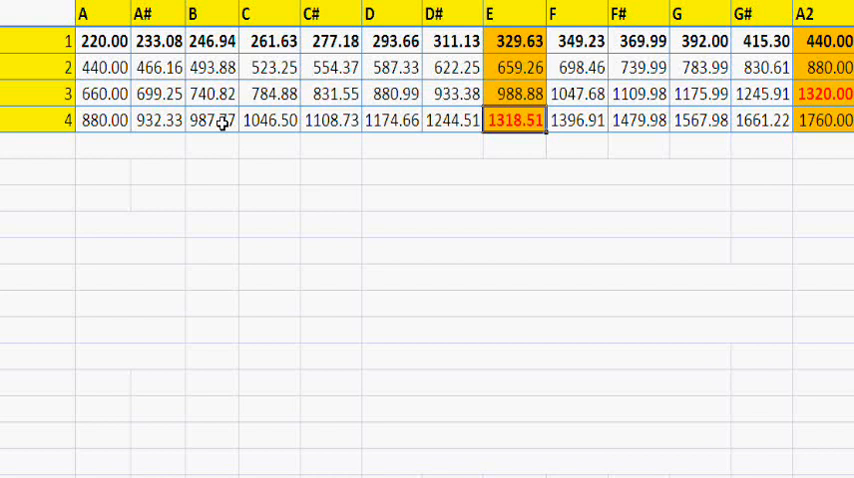
pyautogui.click(578, 147)
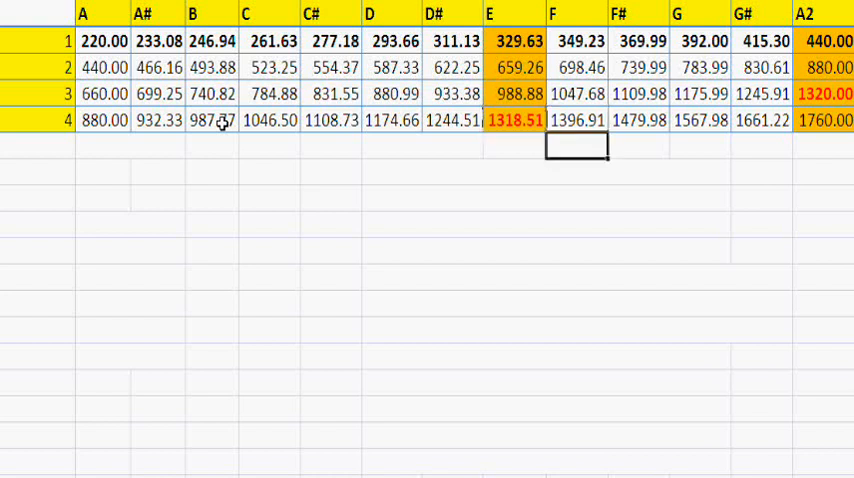